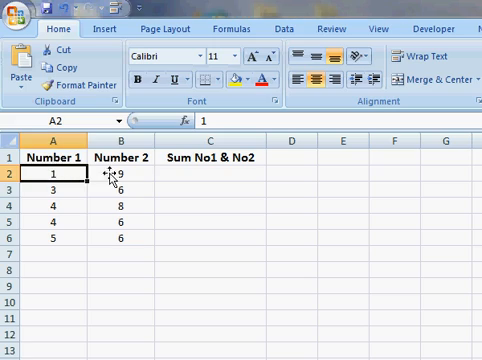
Enter the formula =A2+B2 in C2 so it shows 10
click(117, 176)
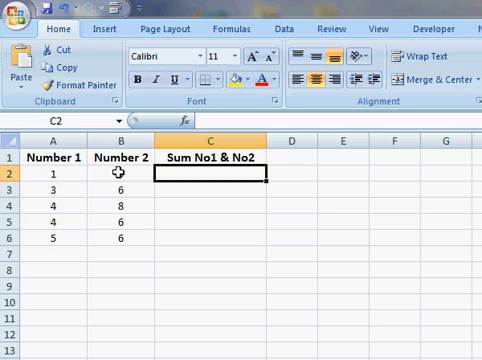
text(=a2)
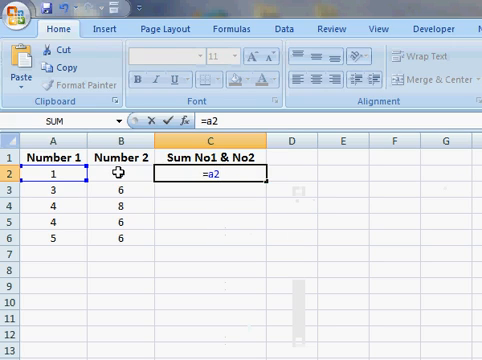
text(+b2)
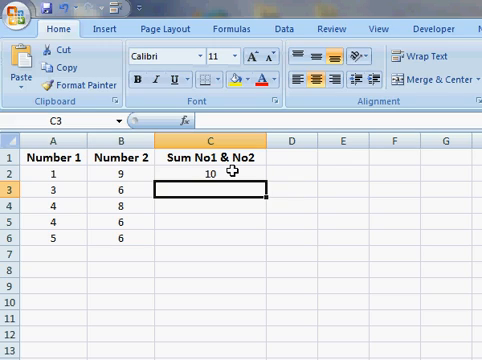
click(212, 178)
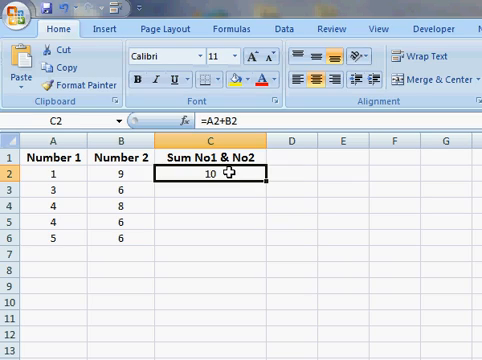
Select C2:C6 so the sum formula can be filled down through row 6
drag(216, 178, 216, 240)
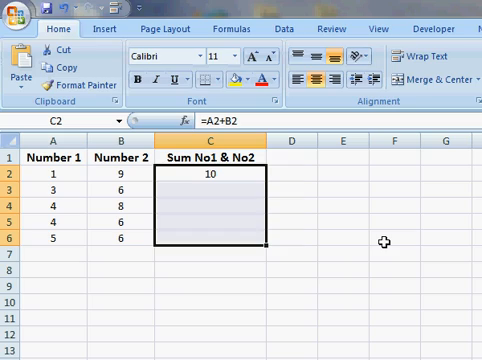
mouse_move(372, 238)
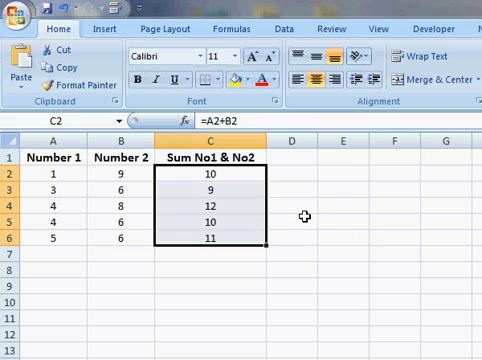
mouse_move(238, 223)
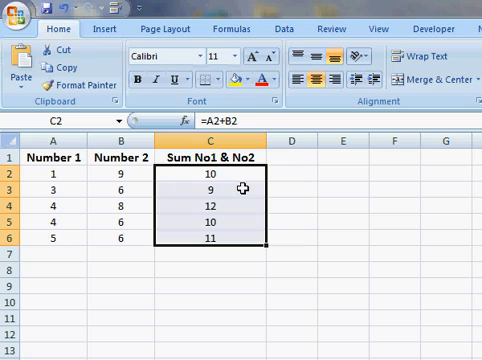
click(207, 173)
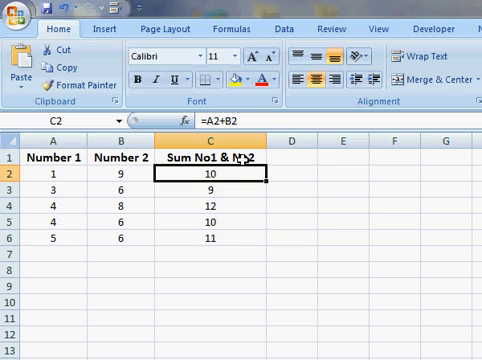
mouse_move(240, 129)
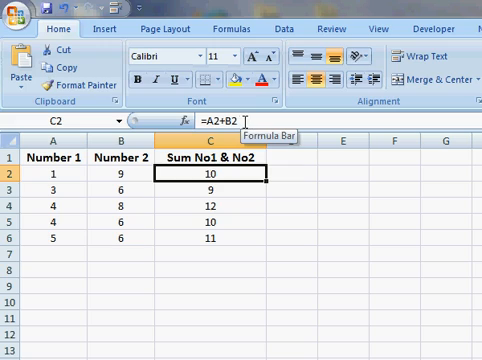
mouse_move(241, 196)
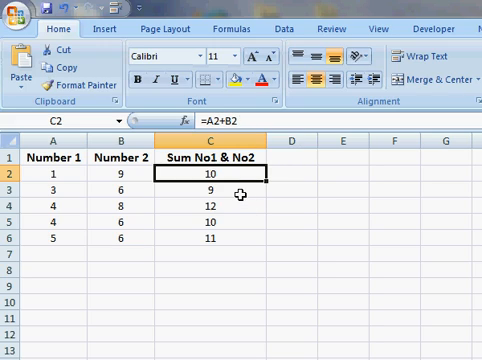
click(210, 192)
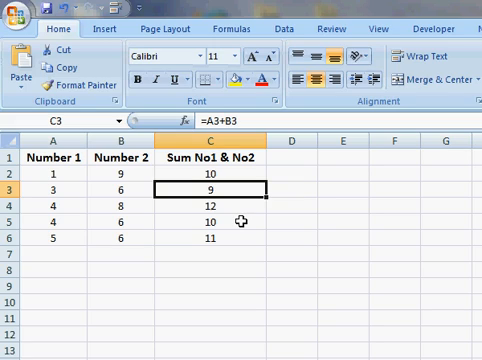
mouse_move(241, 221)
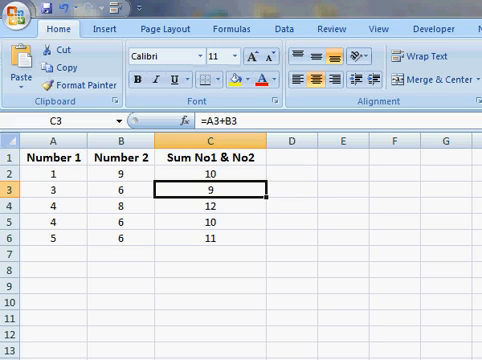